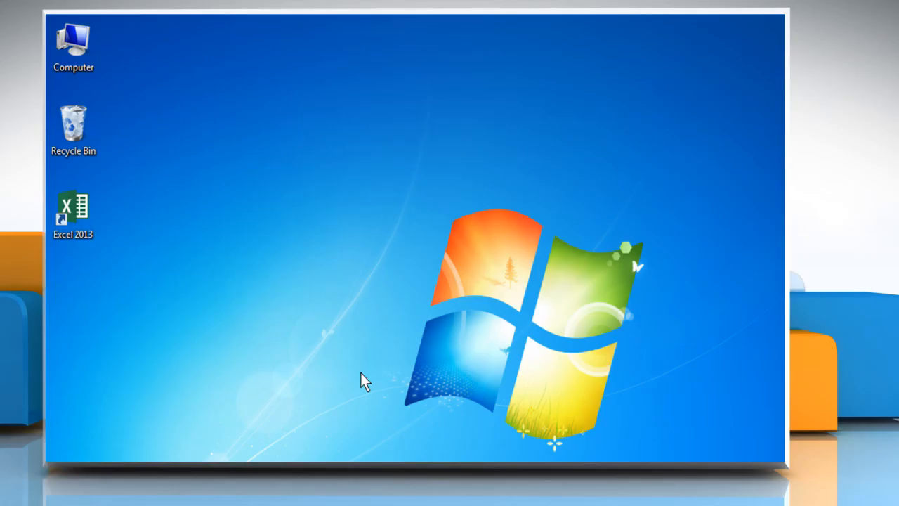
mouse_move(372, 347)
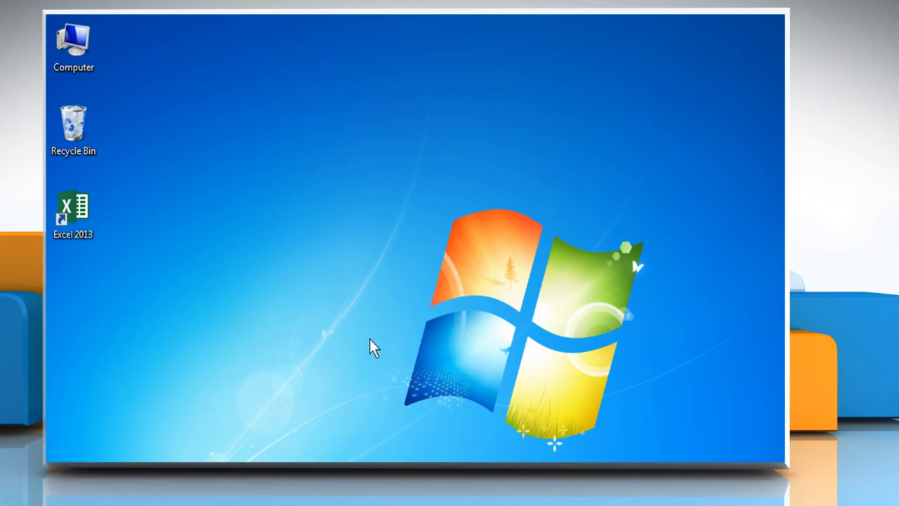
mouse_move(375, 356)
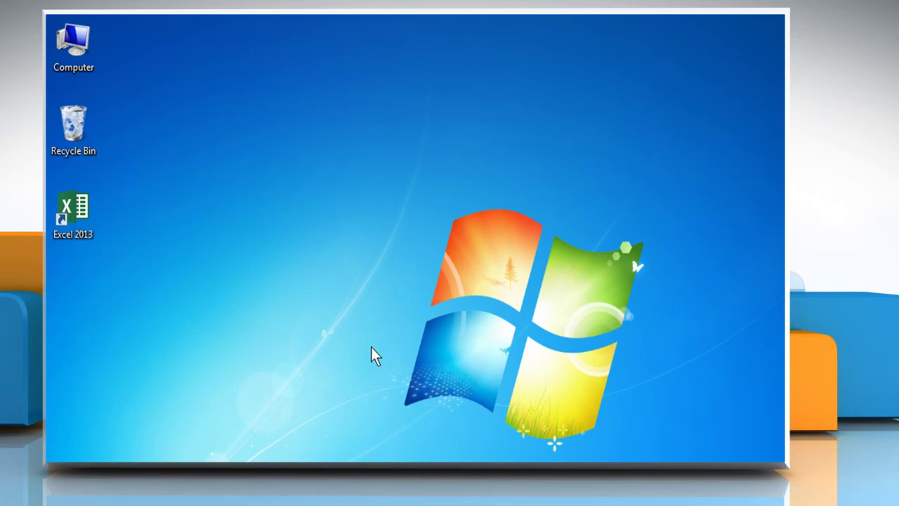
mouse_move(368, 355)
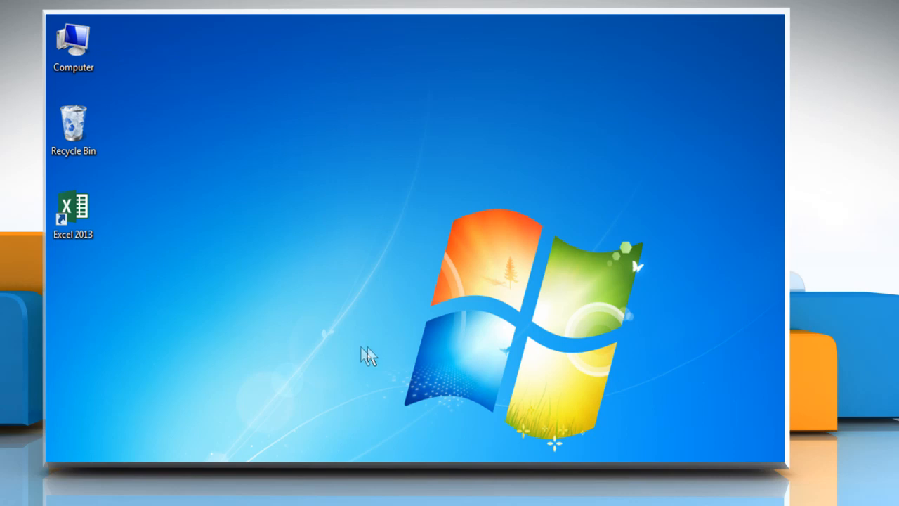
mouse_move(177, 292)
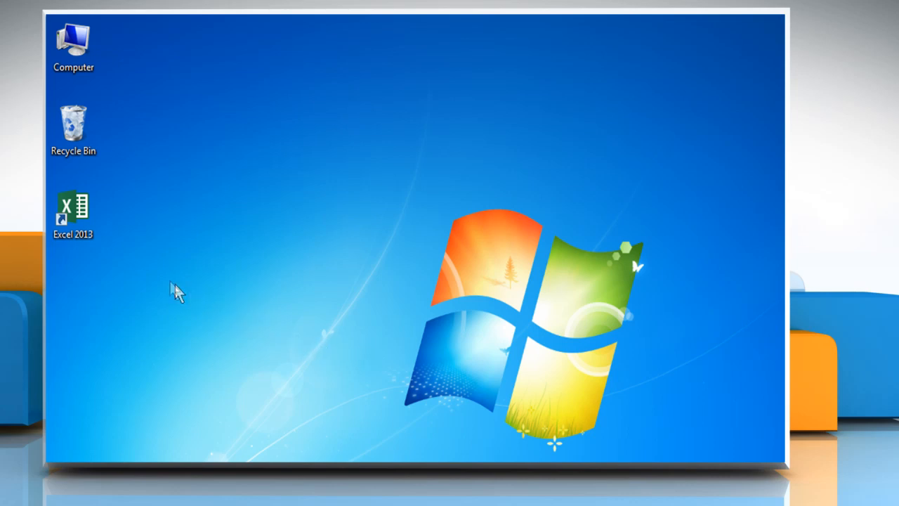
- Launch Excel 2013 from its desktop shortcut's right-click Open option
right_click(73, 211)
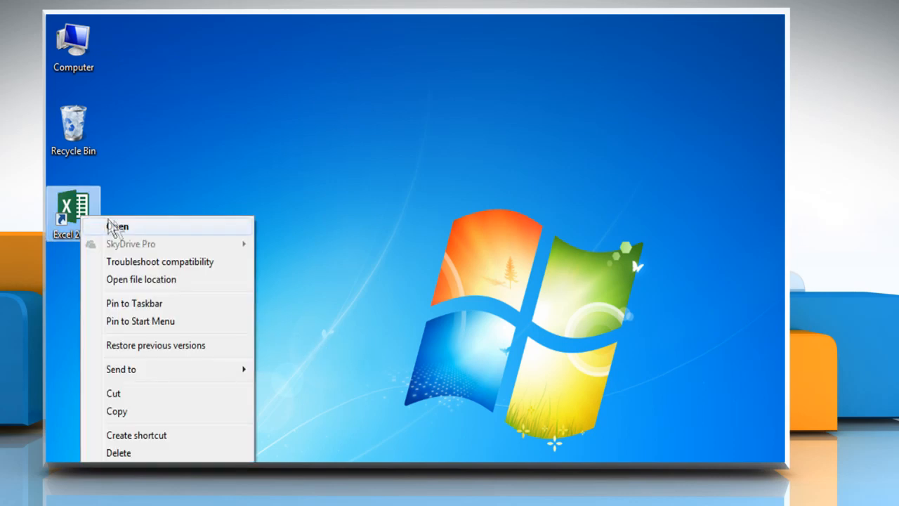
left_click(118, 226)
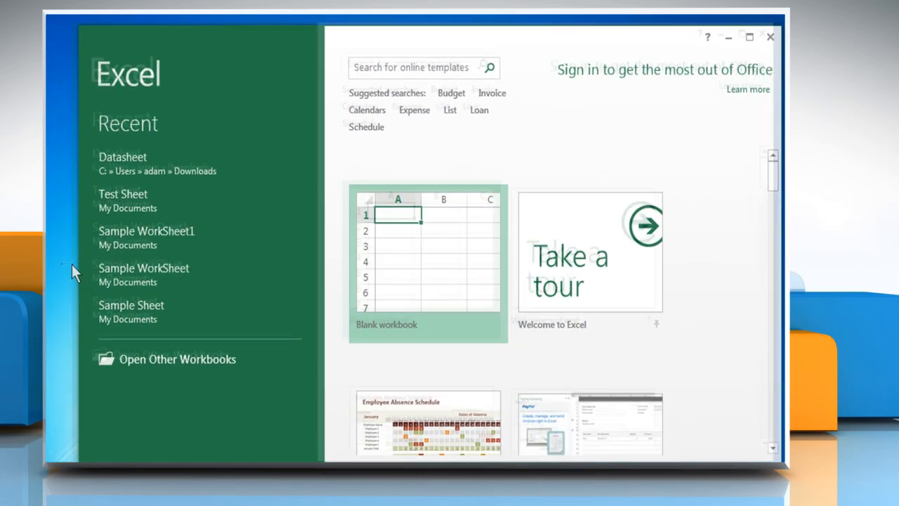
mouse_move(127, 161)
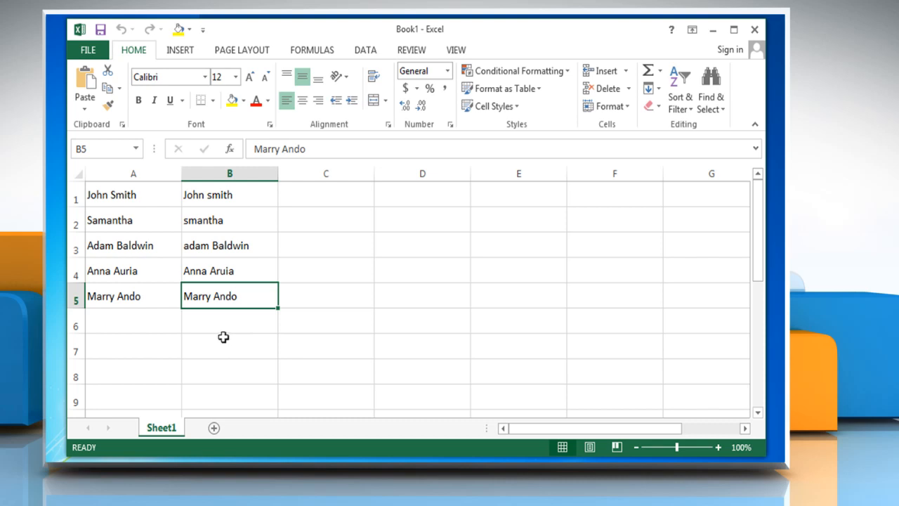
mouse_move(225, 335)
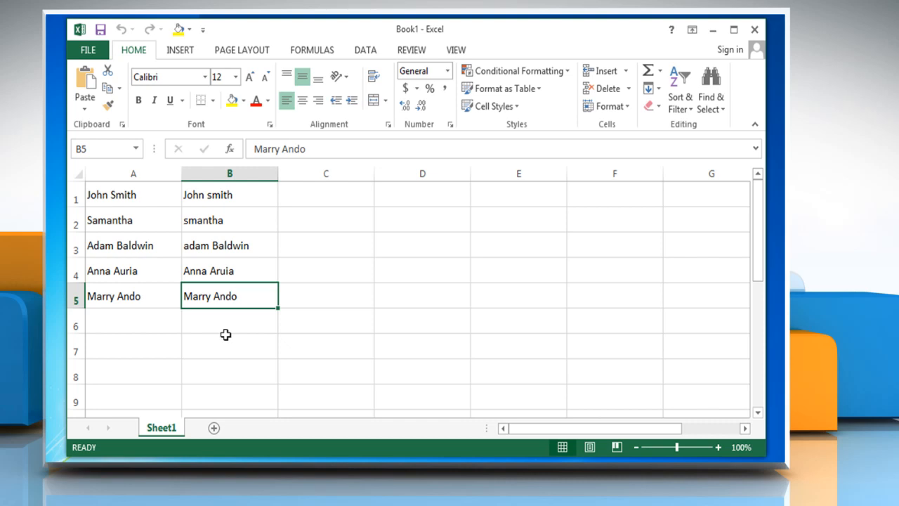
mouse_move(305, 207)
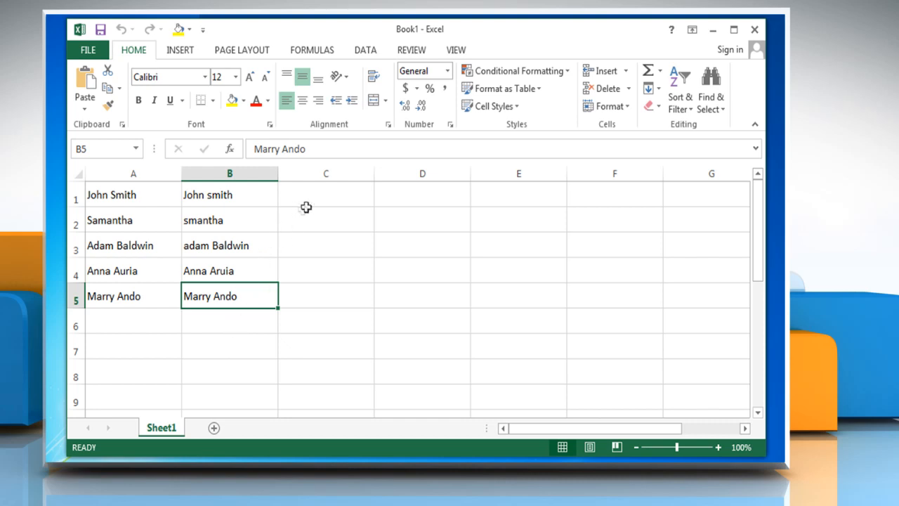
- Enter =EXACT(A1,B1) in cell C1 to compare the first name pair
left_click(325, 195)
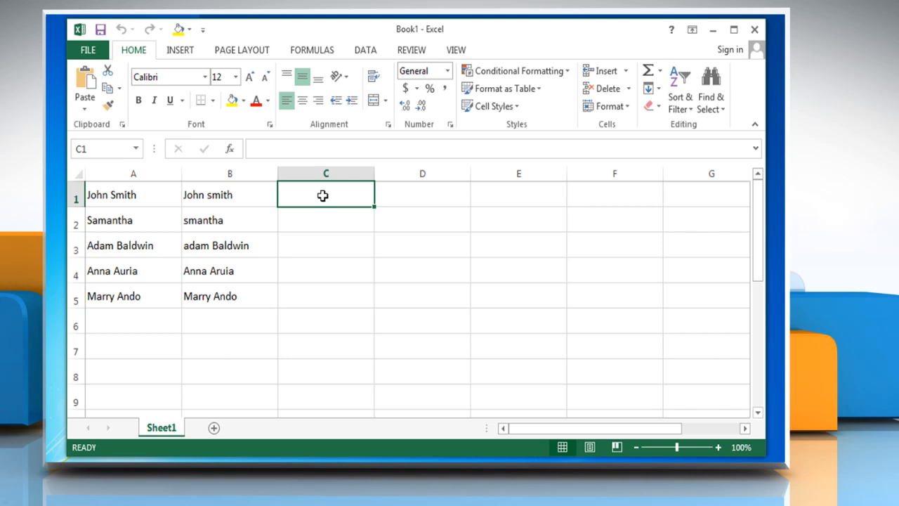
mouse_move(347, 233)
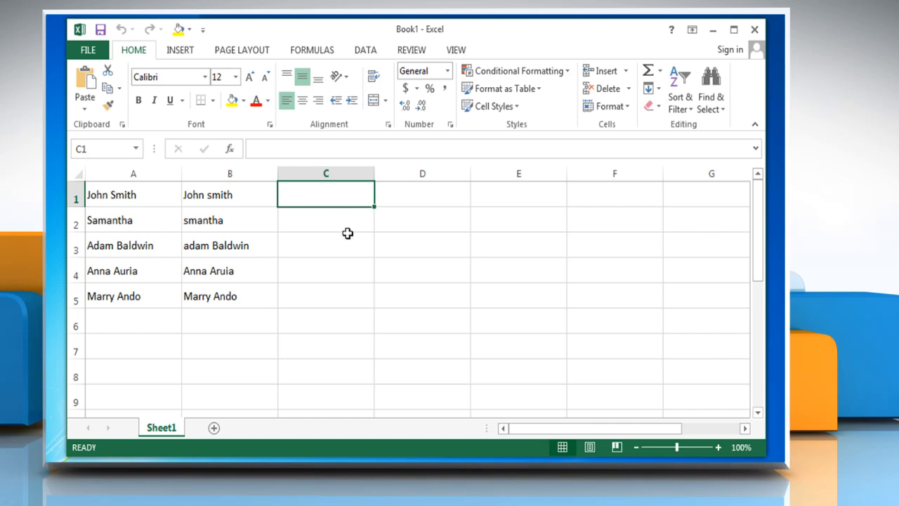
type("=Exact")
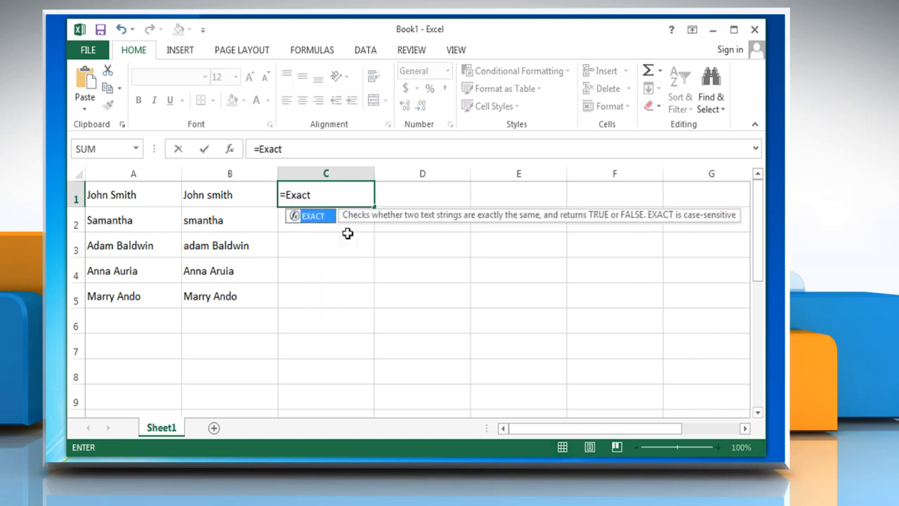
left_click(133, 195)
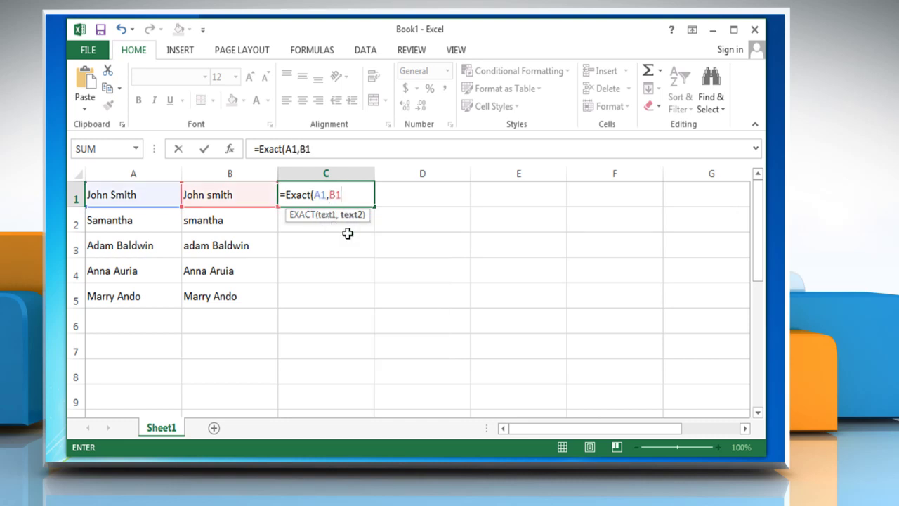
type(")")
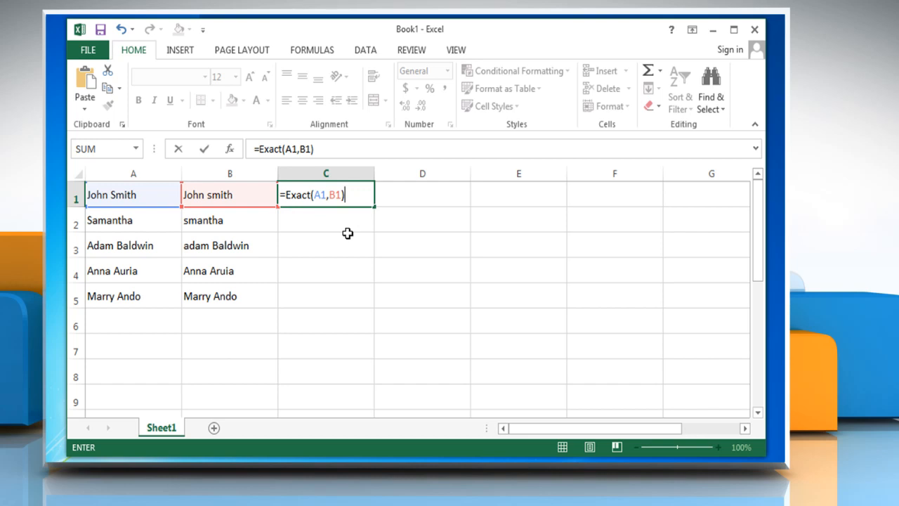
key("Return")
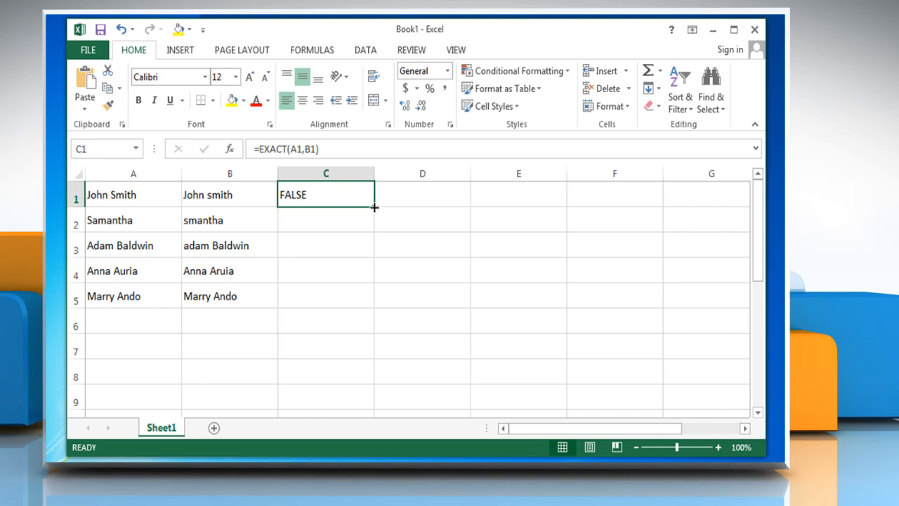
- Fill the EXACT formula from C1 down through C5
left_click_drag(374, 206, 373, 280)
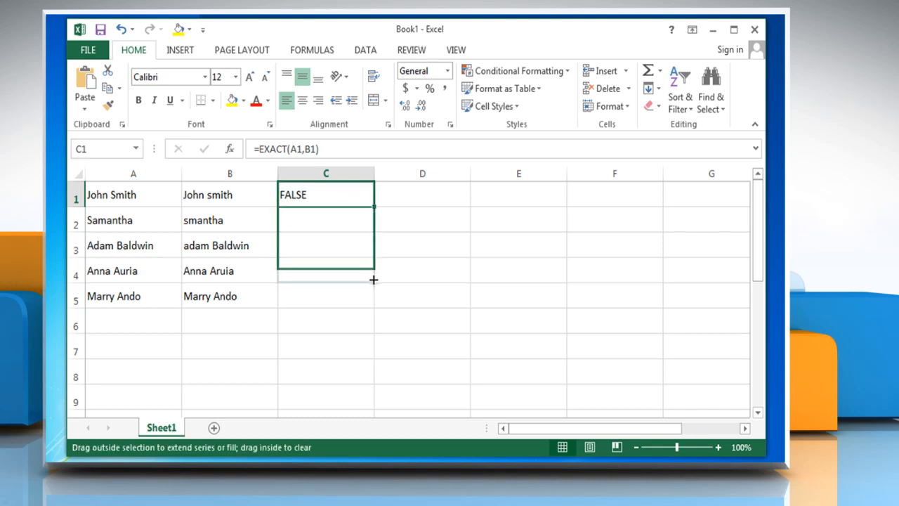
left_click_drag(373, 279, 354, 296)
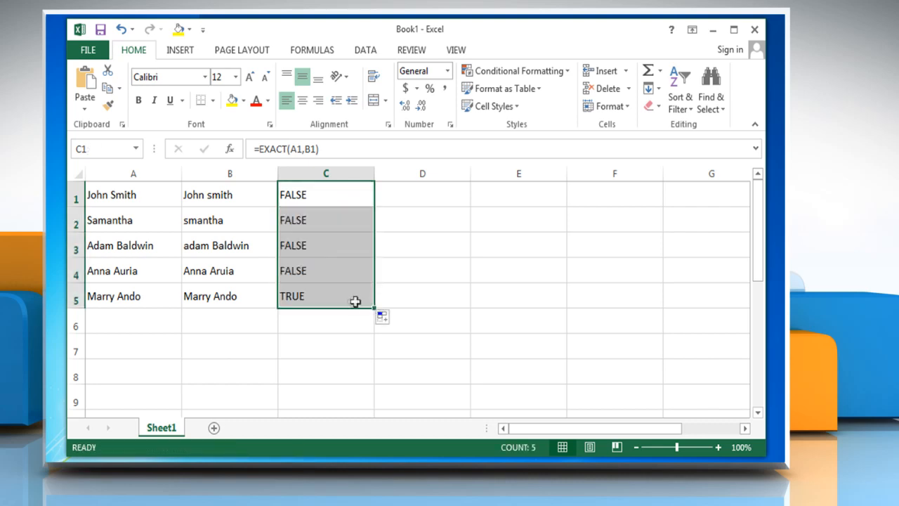
left_click(325, 296)
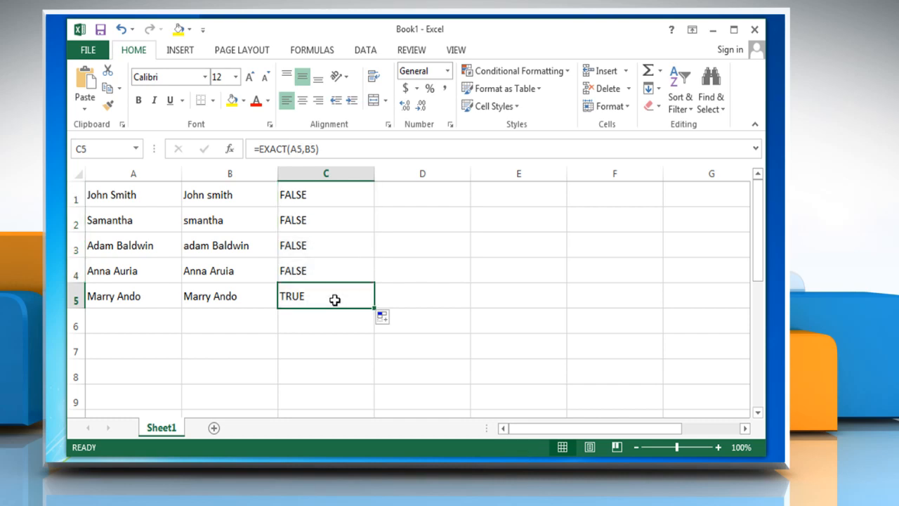
mouse_move(332, 215)
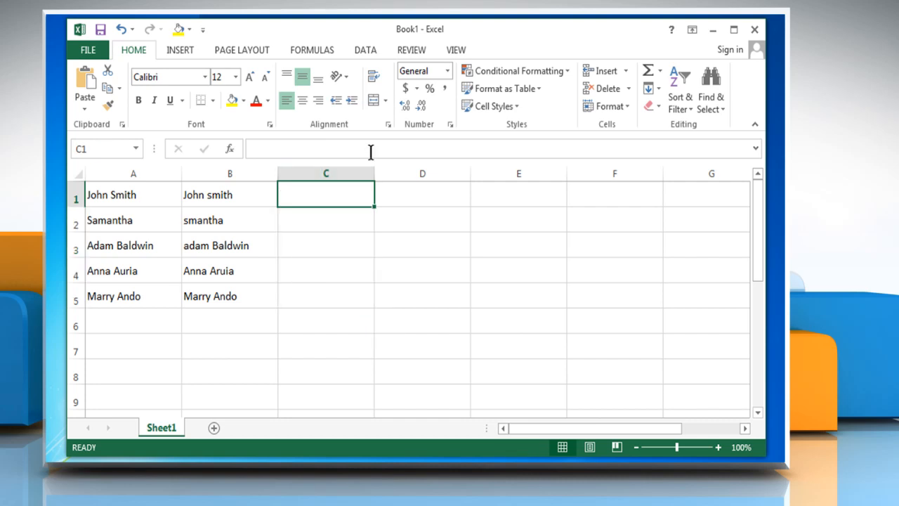
mouse_move(362, 202)
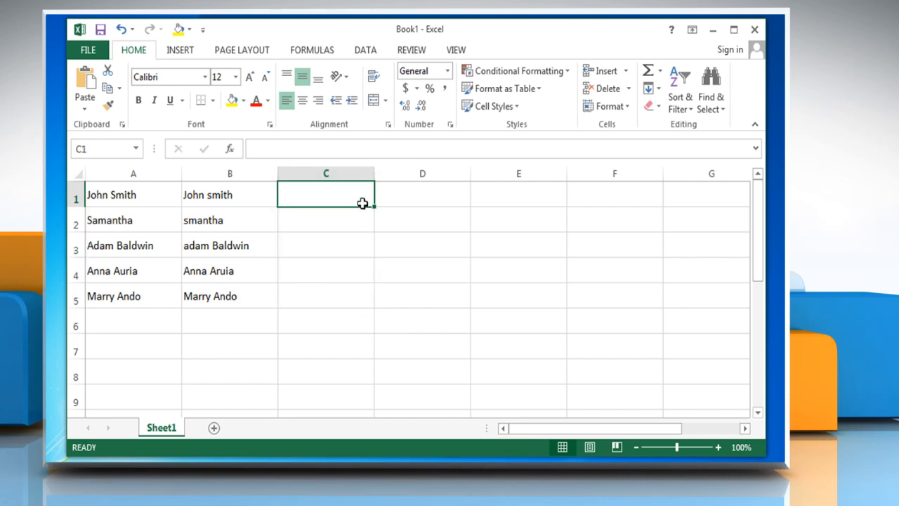
- Enter the plain comparison =A1=B1 in cell C1
type("=A1")
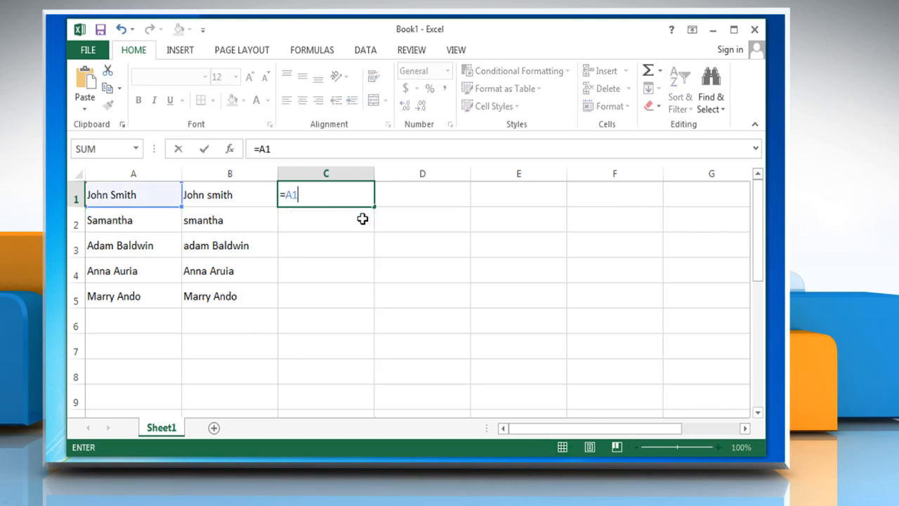
type("=B")
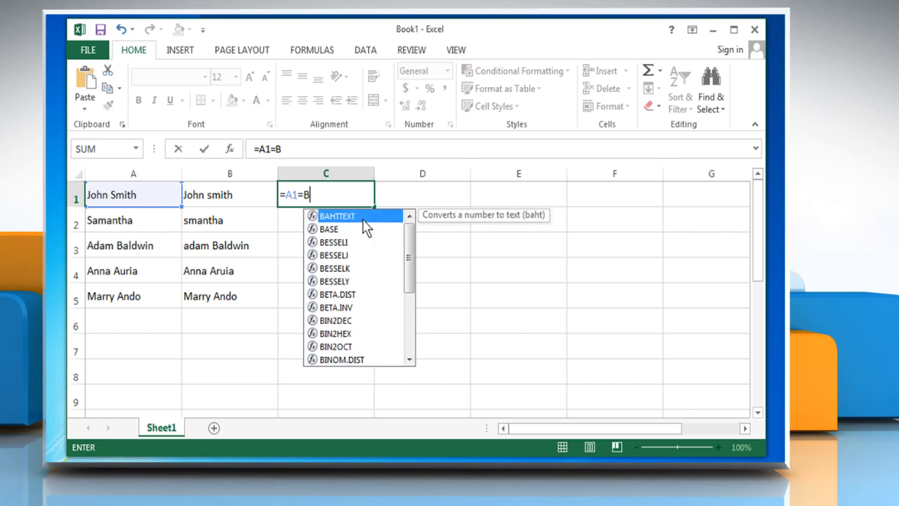
type("1")
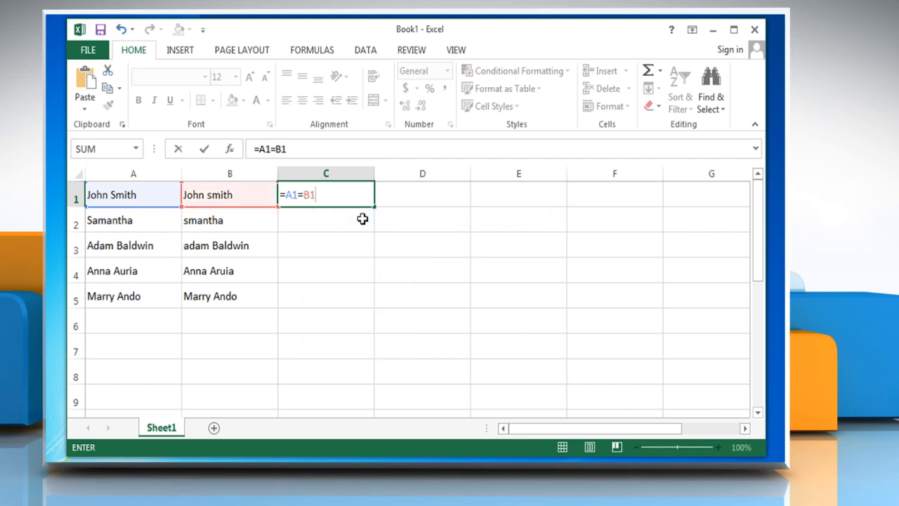
key("Return")
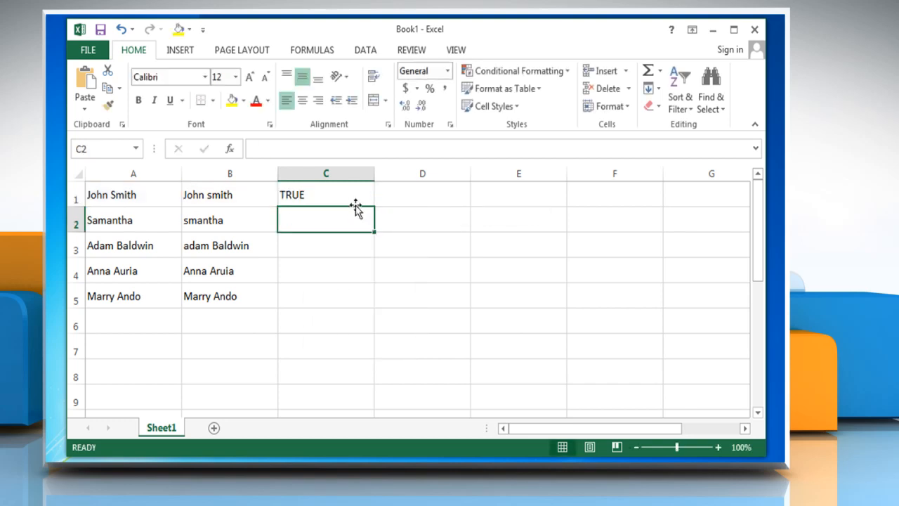
- Fill the =A1=B1 formula from C1 down through C5
left_click(325, 194)
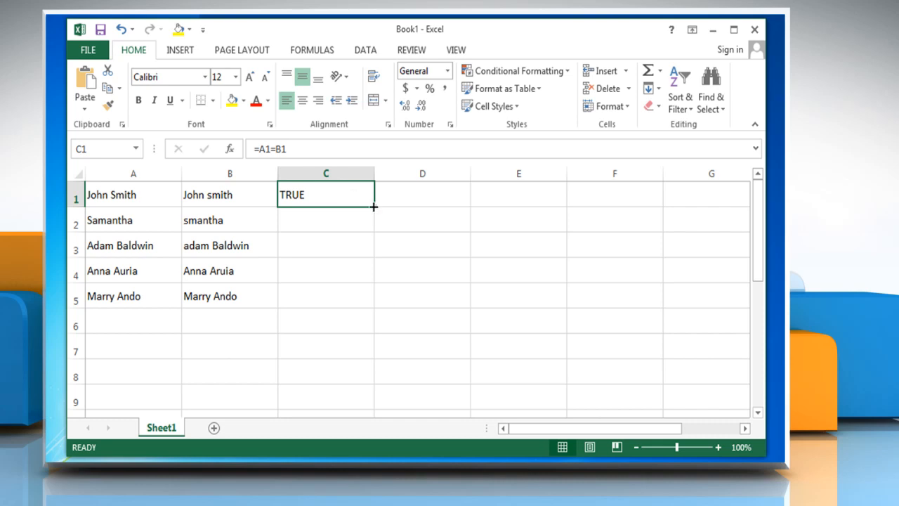
left_click_drag(373, 207, 368, 315)
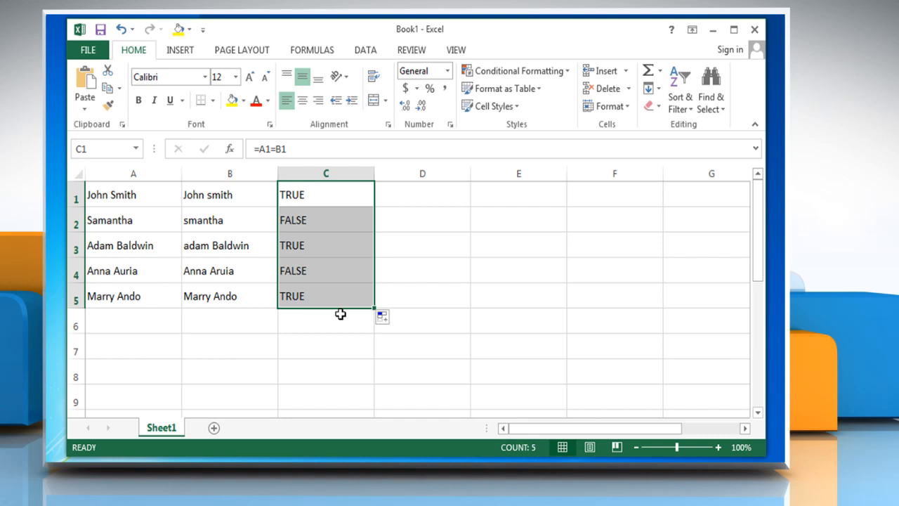
left_click(325, 321)
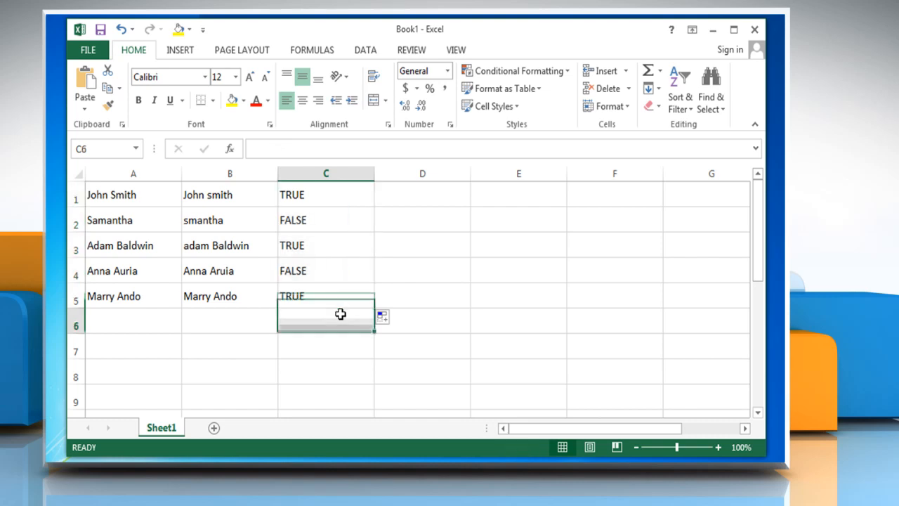